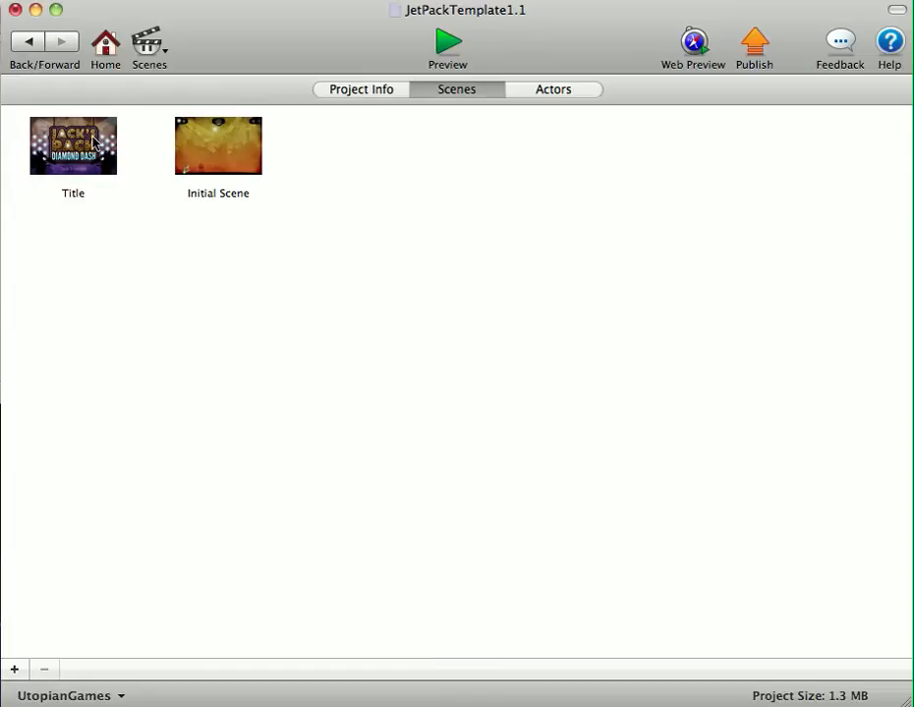
Enter the Title scene and scroll its Actors list down to the bg_title actor
double_click(73, 145)
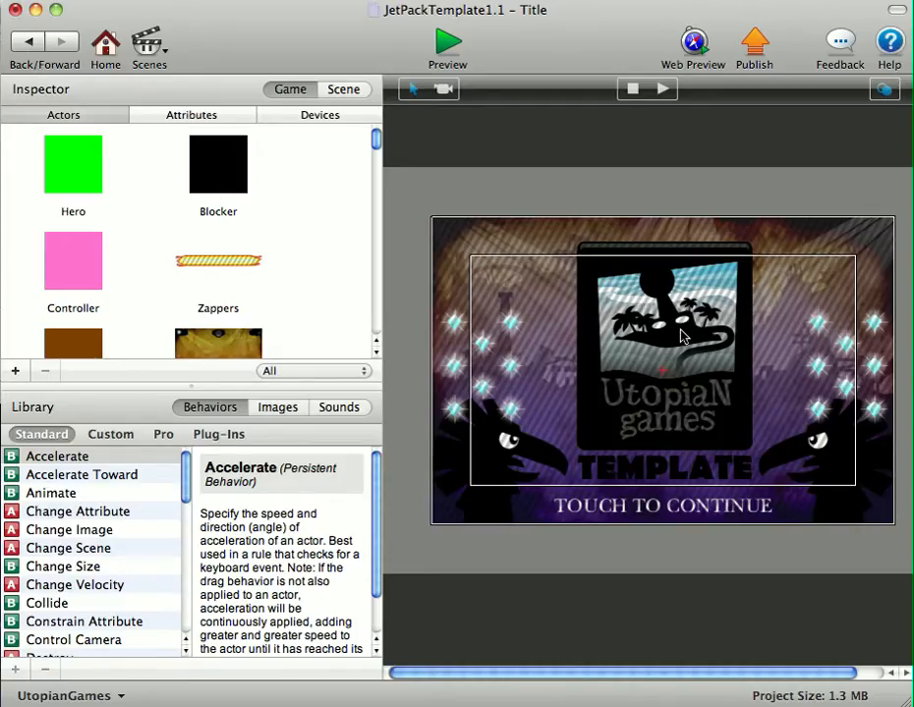
scroll(down, 3)
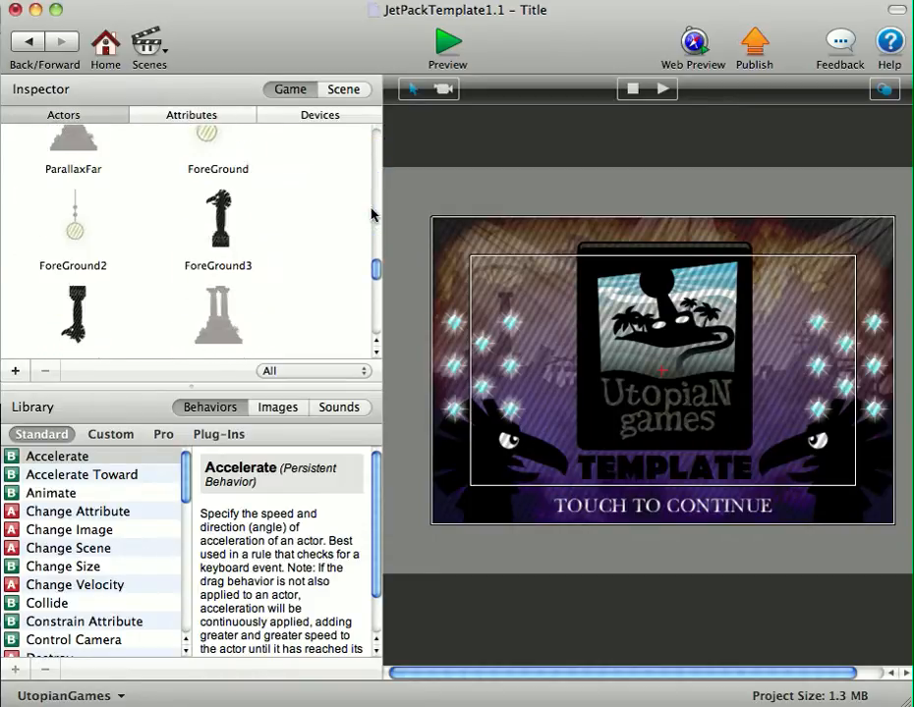
scroll(down, 3)
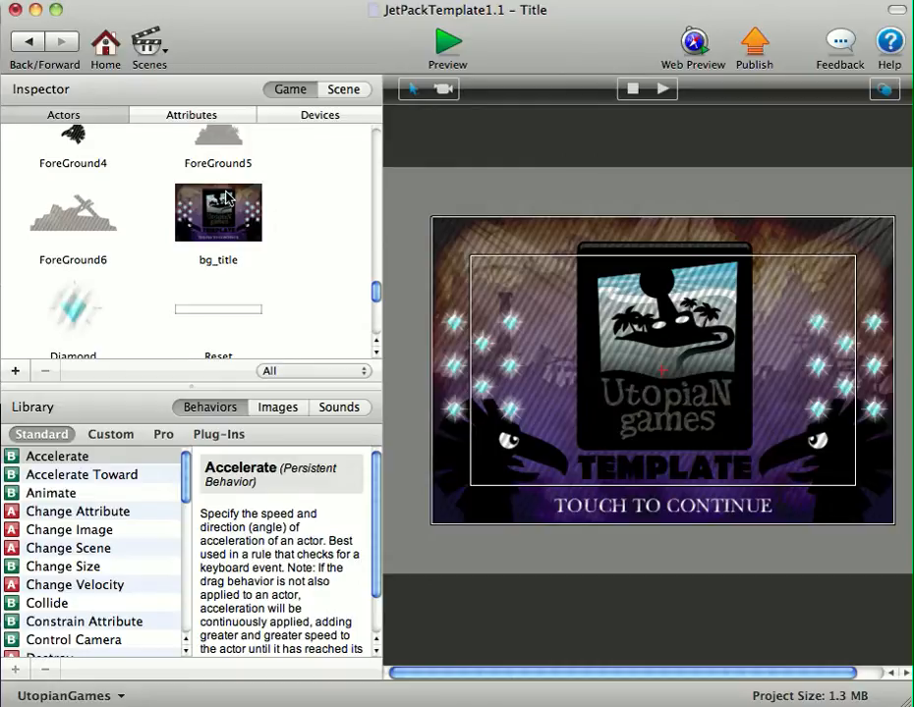
Switch bg_title's touch rule condition from 'pressed' to 'released' and launch Preview
double_click(217, 212)
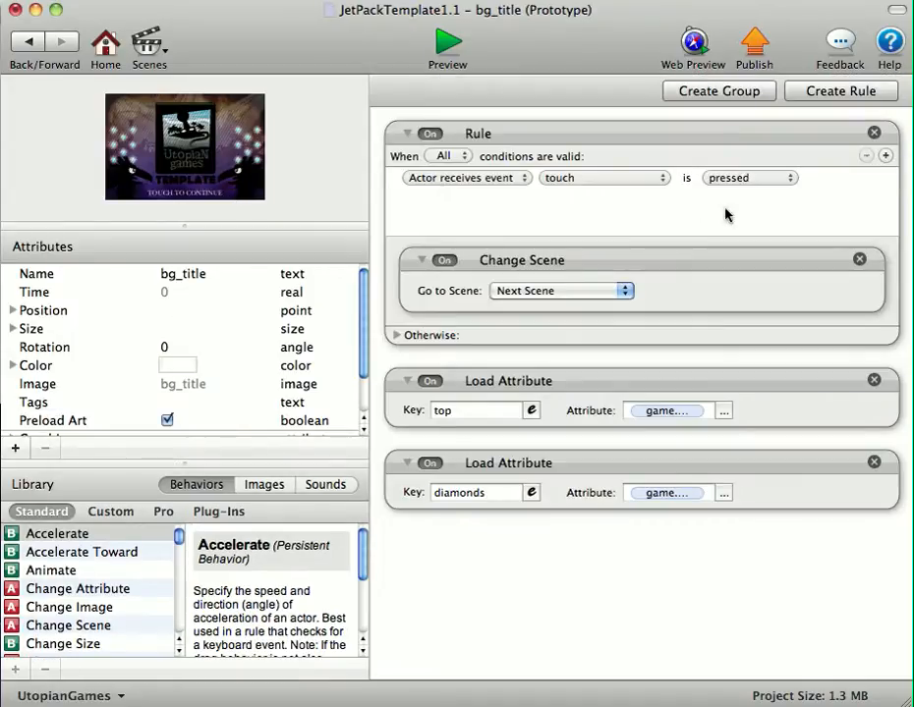
mouse_move(754, 177)
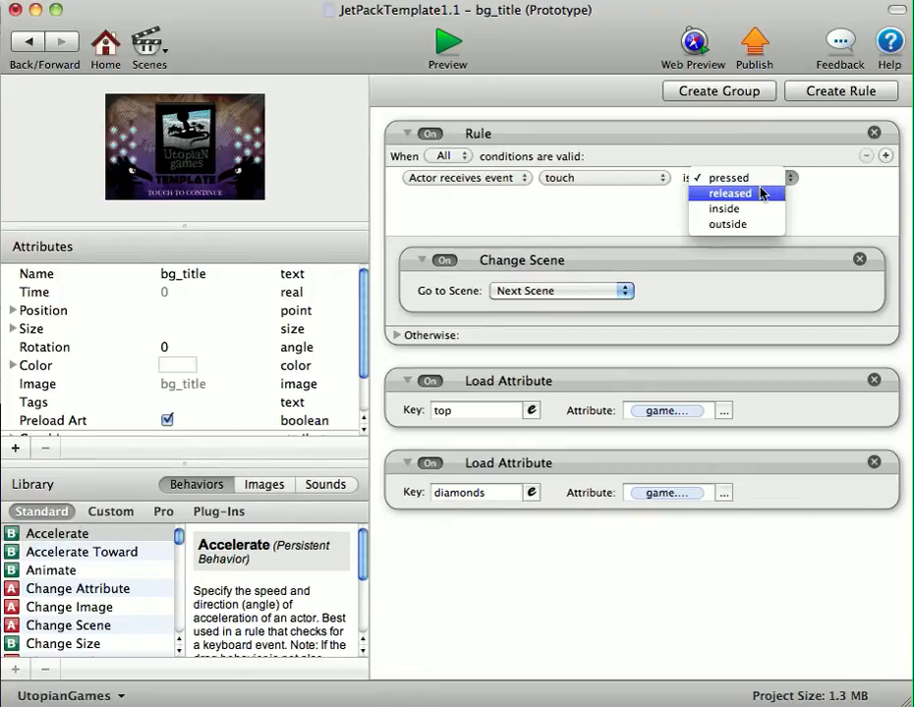
click(728, 192)
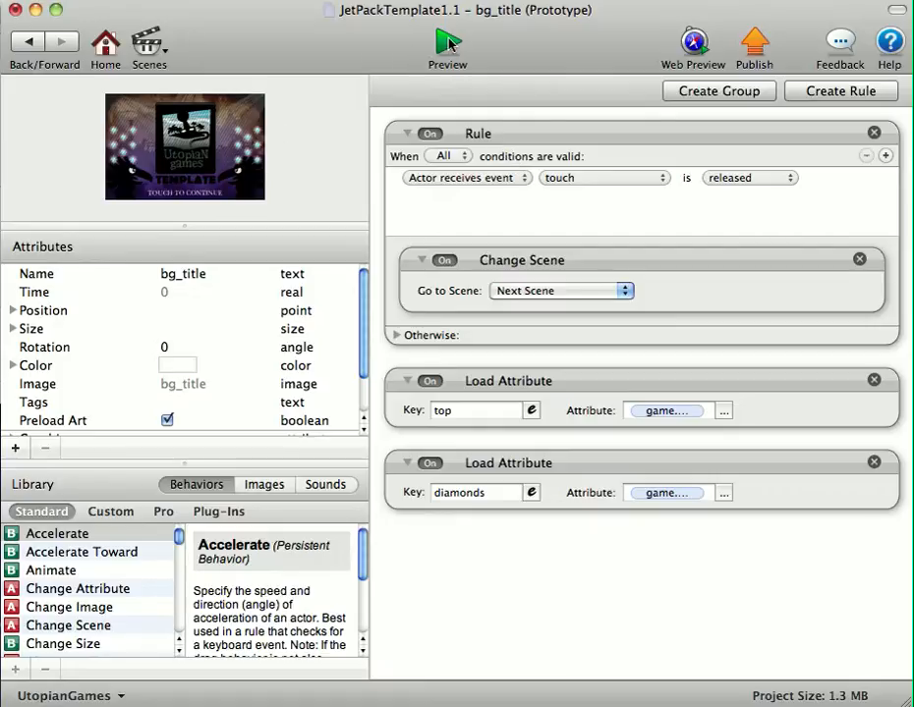
click(448, 41)
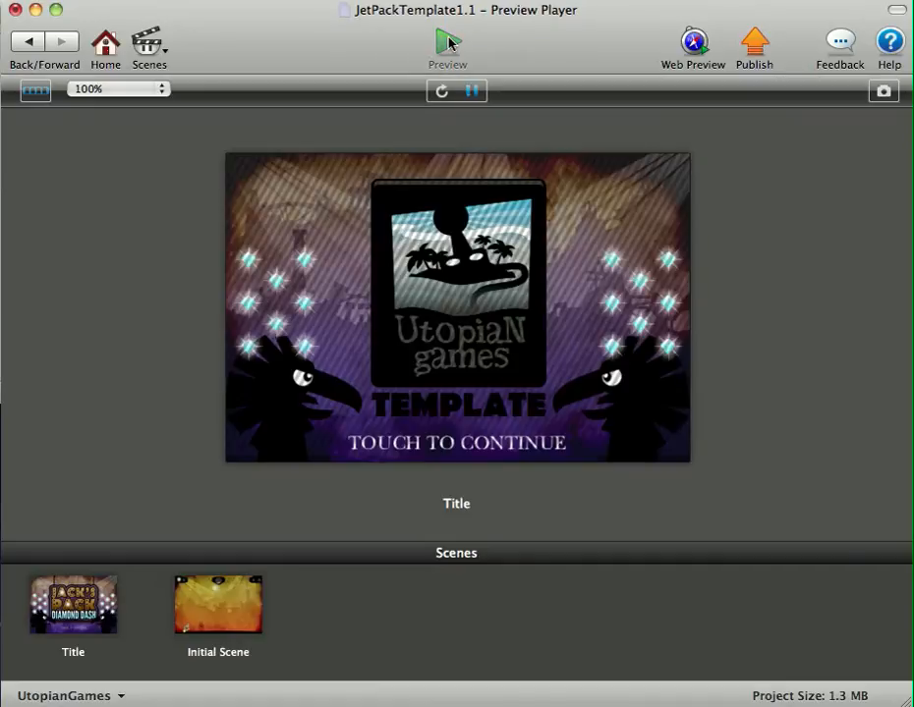
Touch the title screen in the Preview Player to test the release rule
click(456, 440)
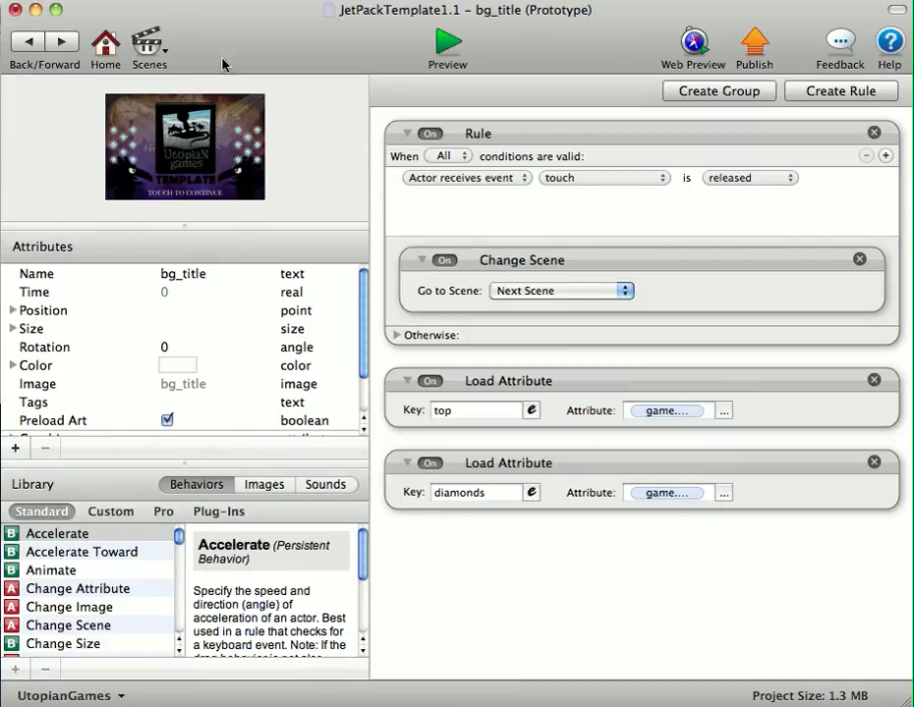
mouse_move(641, 181)
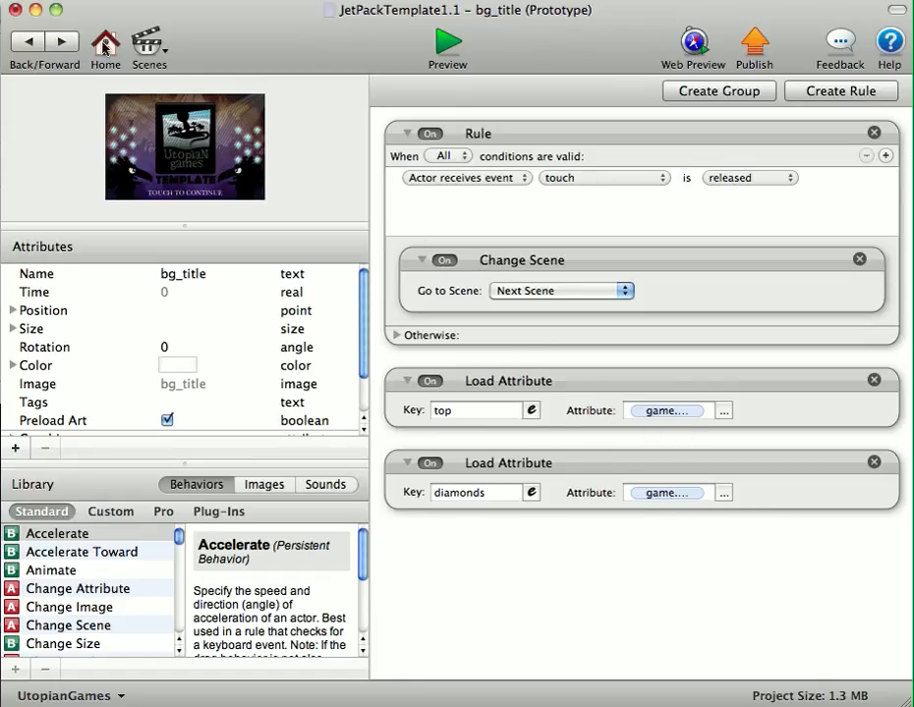
mouse_move(405, 41)
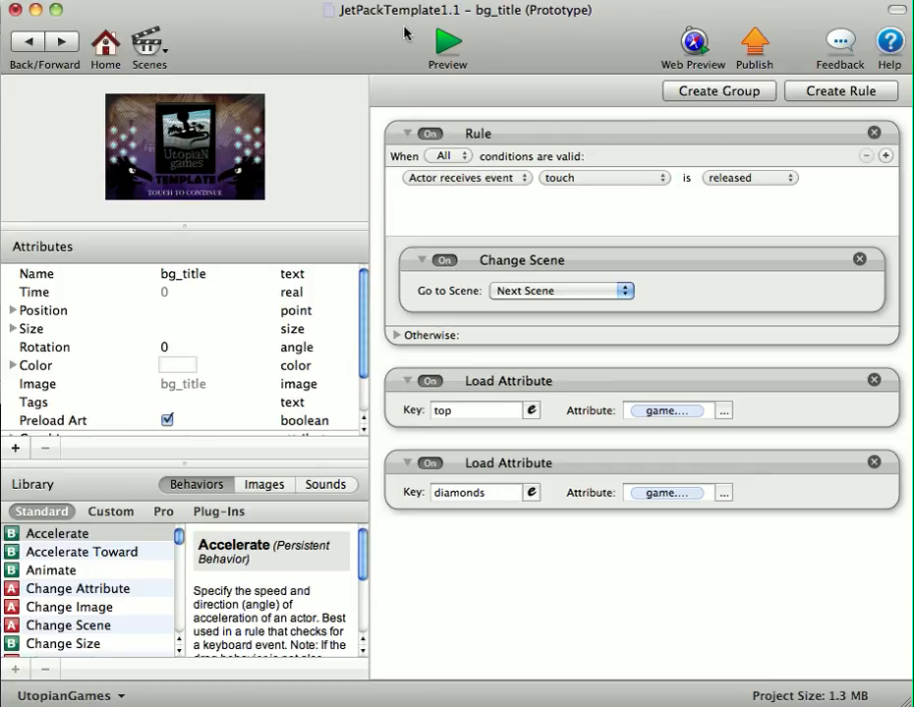
mouse_move(436, 46)
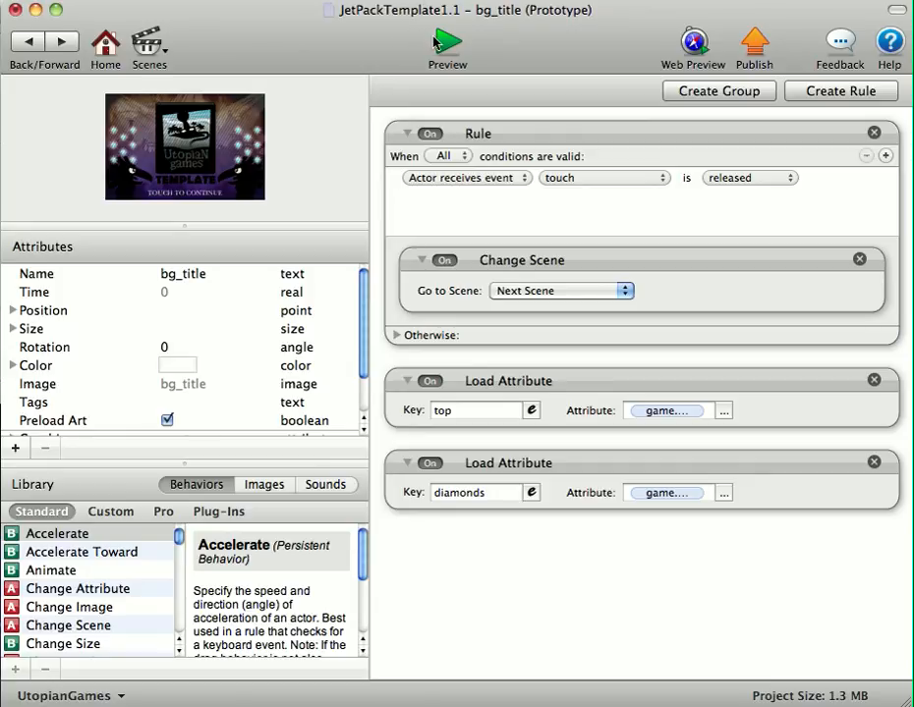